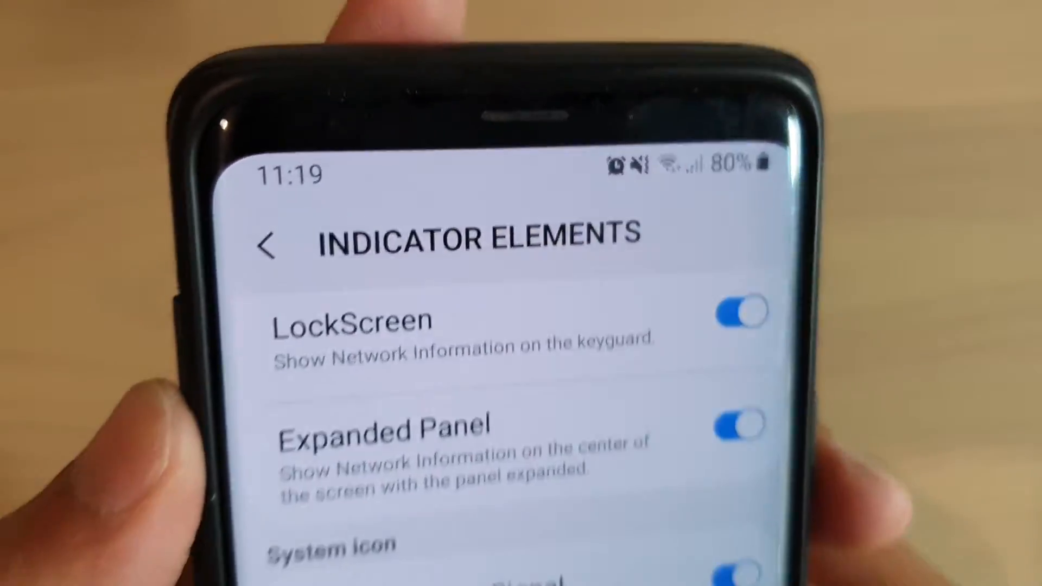
- Leave QuickStar's indicator settings and launch Good Lock from the app drawer
scroll(down, 3)
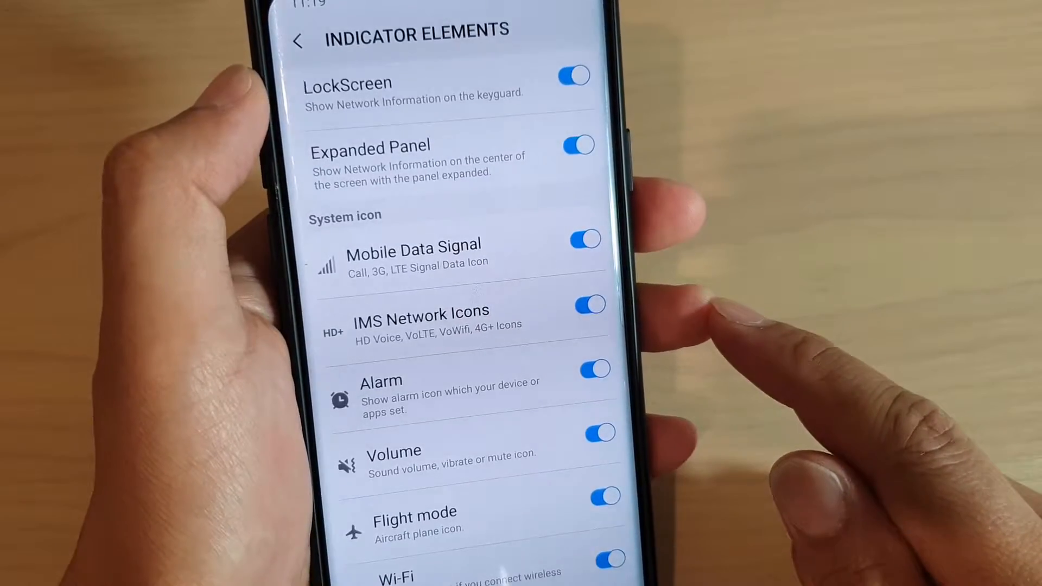
scroll(down, 3)
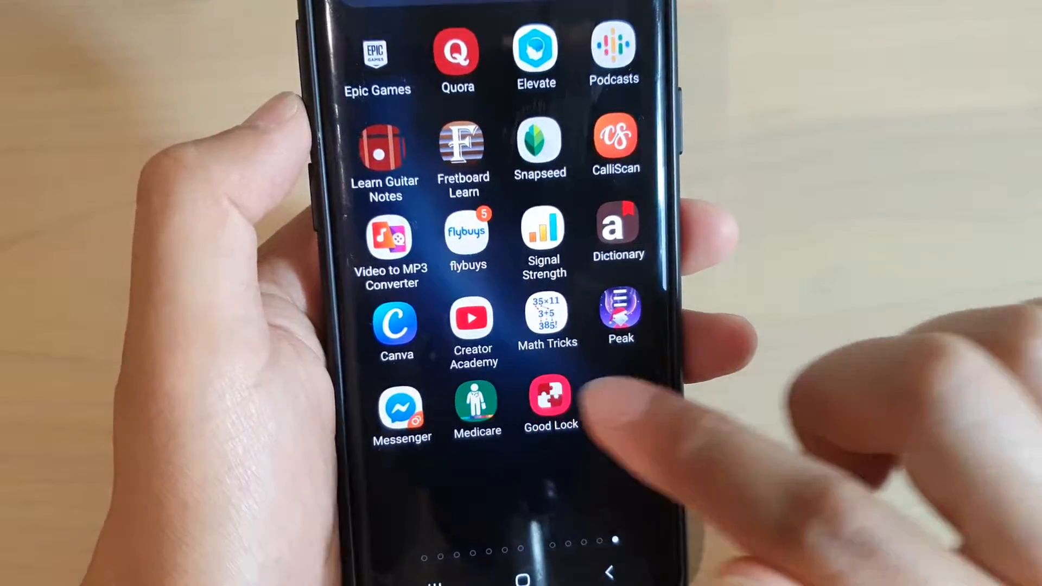
click(550, 399)
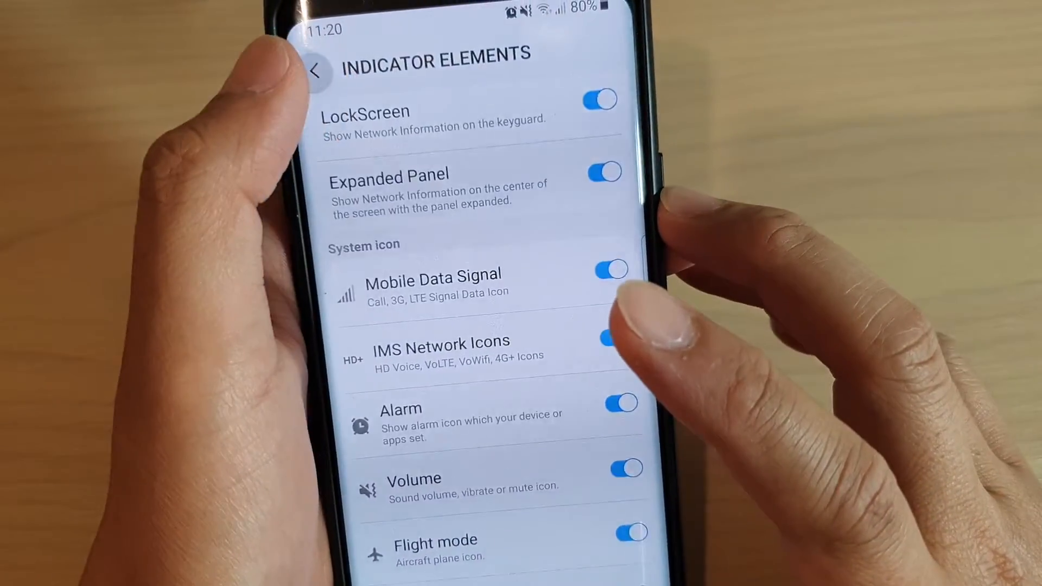
click(316, 71)
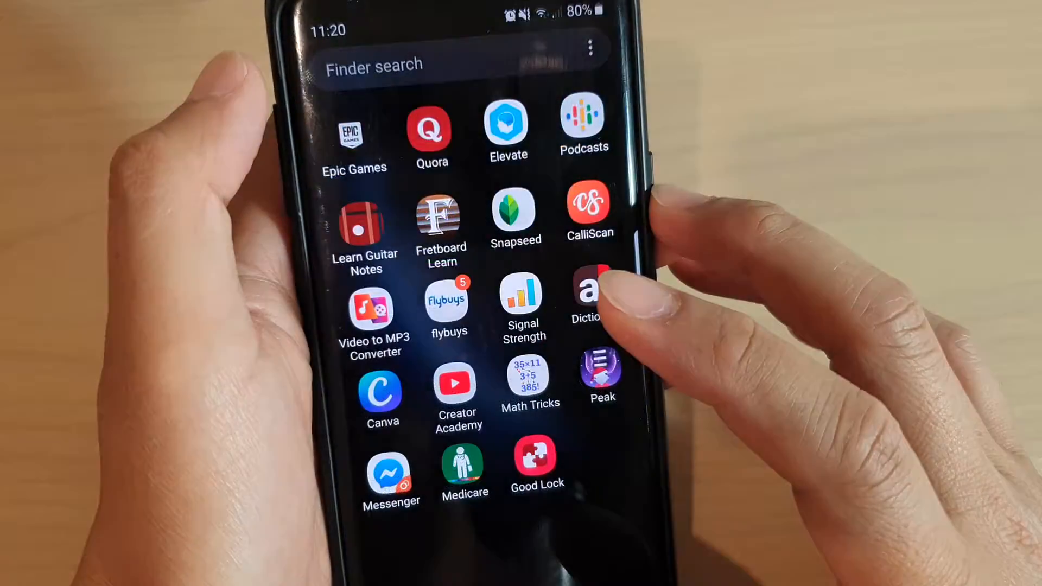
click(537, 465)
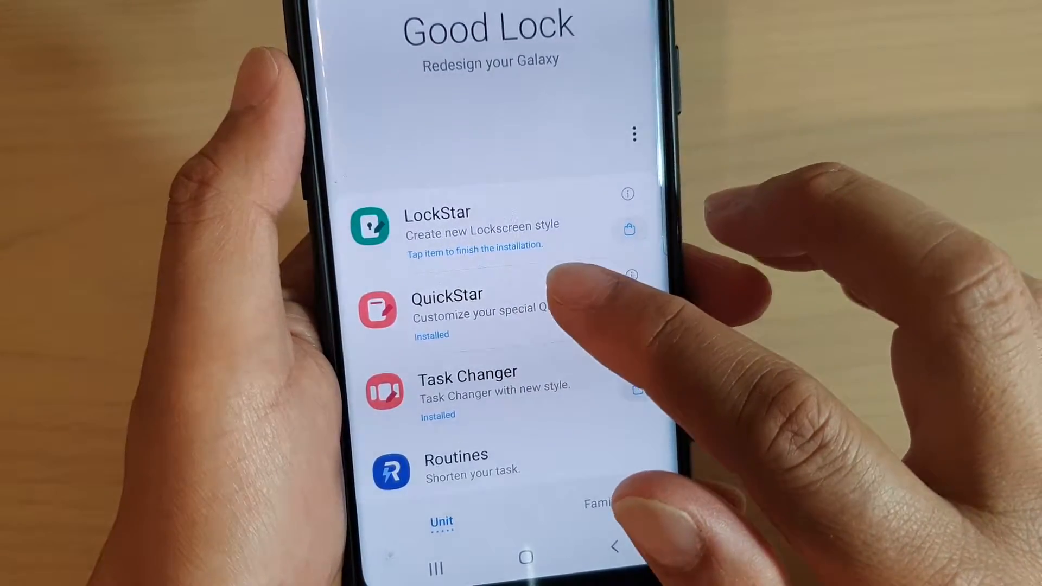
- Open the QuickStar module from Good Lock's module list
click(447, 308)
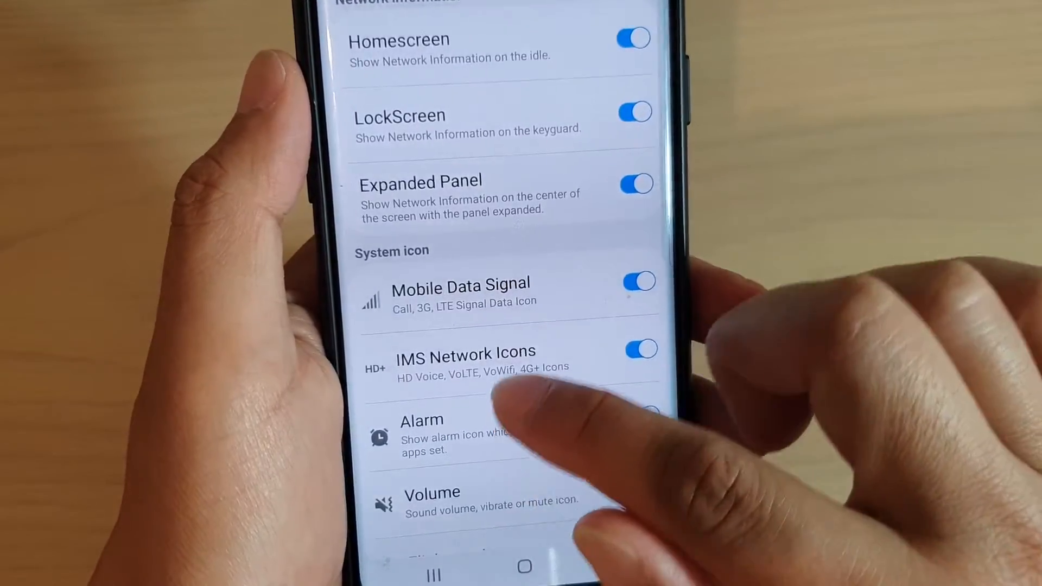
scroll(down, 3)
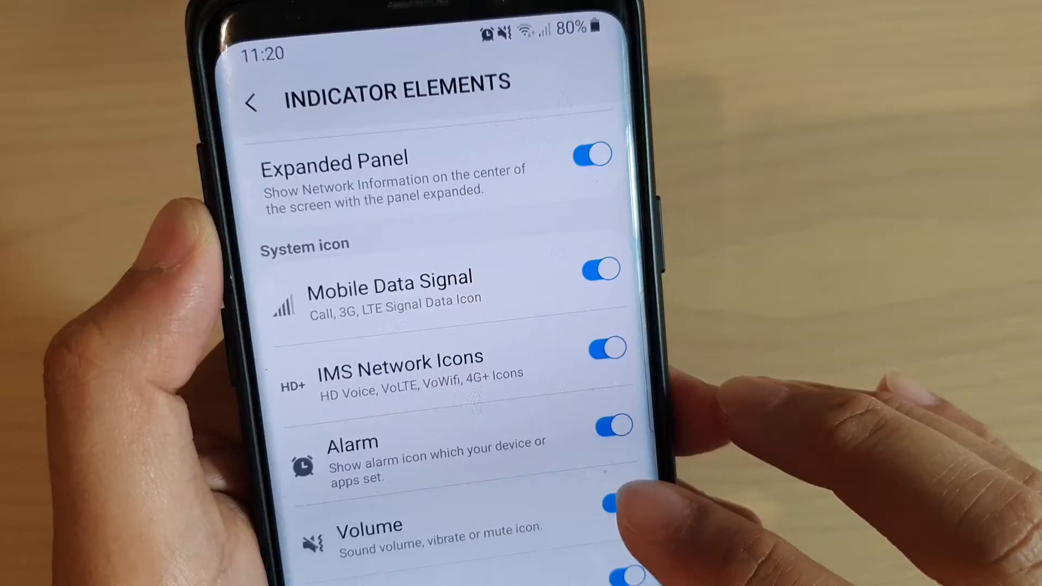
scroll(up, 3)
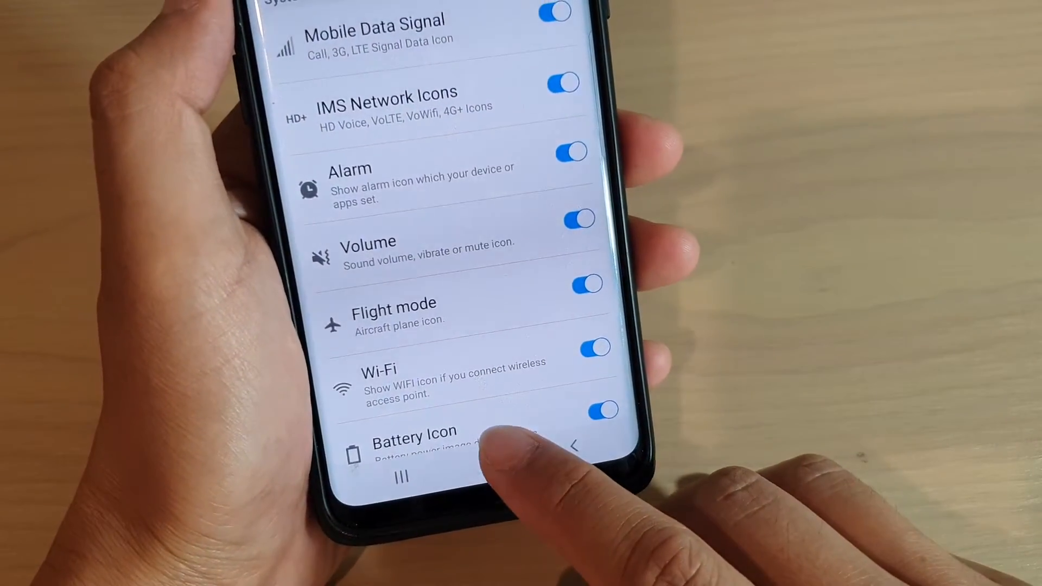